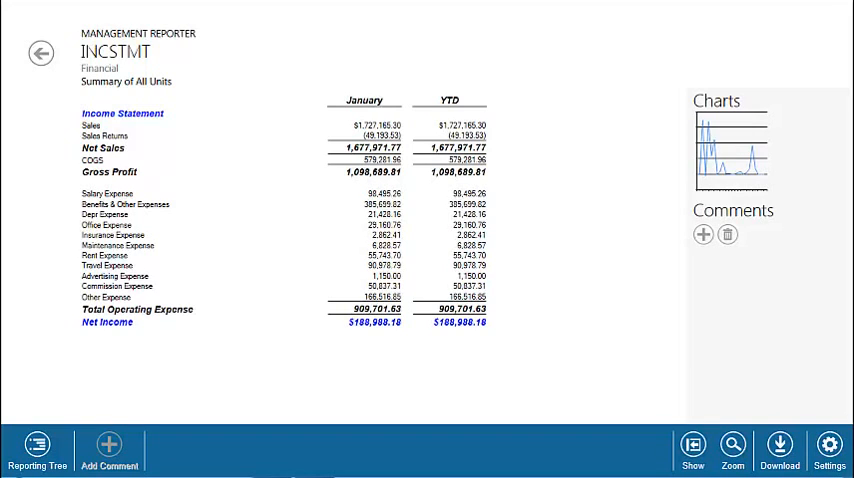
# Step: Drill Other Expense into Division [03] down to account 300-6520-00 Administrative Expense Travel - Sales transactions
pyautogui.click(732, 148)
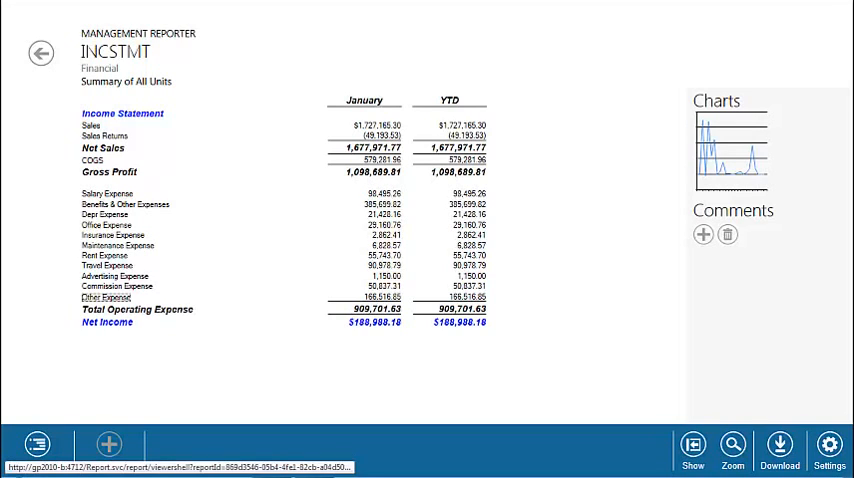
pyautogui.click(104, 296)
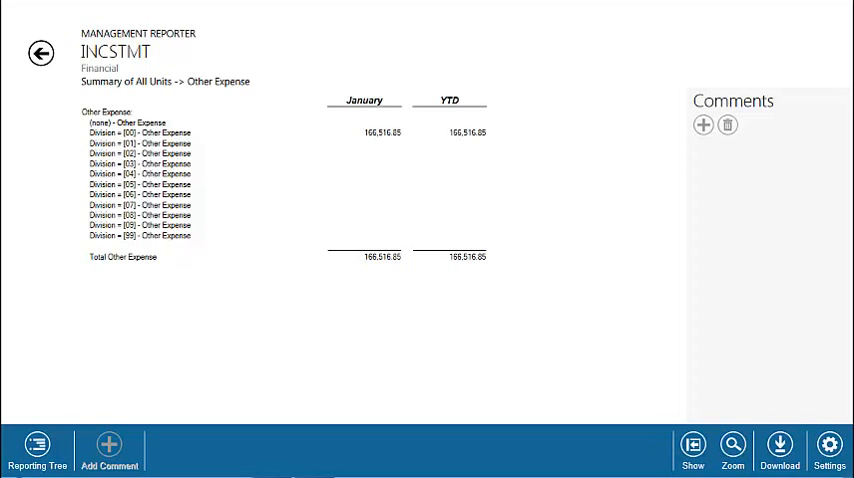
pyautogui.moveTo(140, 132)
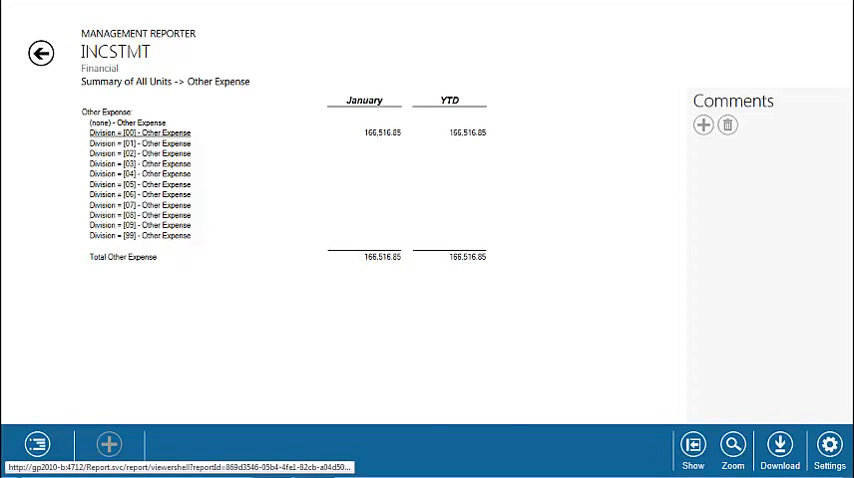
pyautogui.click(140, 132)
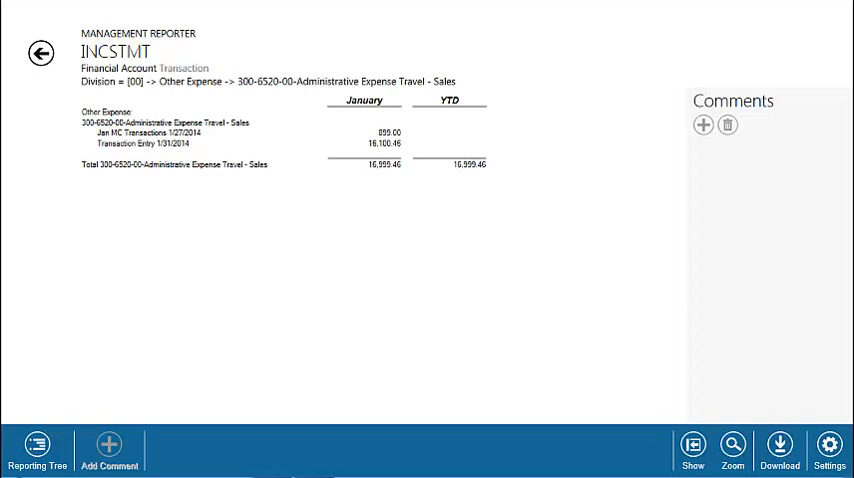
# Step: Back on the INCSTMT summary, save a comment that travel expenses are tracking high and should be managed
pyautogui.click(40, 54)
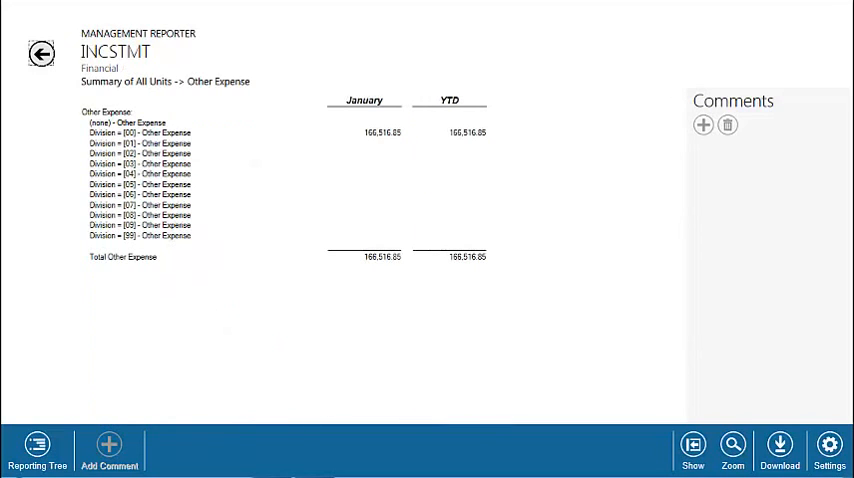
pyautogui.click(40, 54)
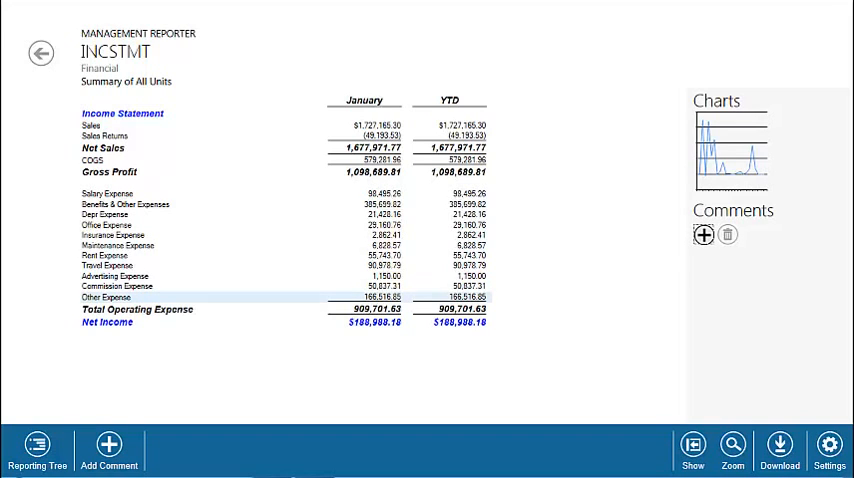
pyautogui.click(702, 234)
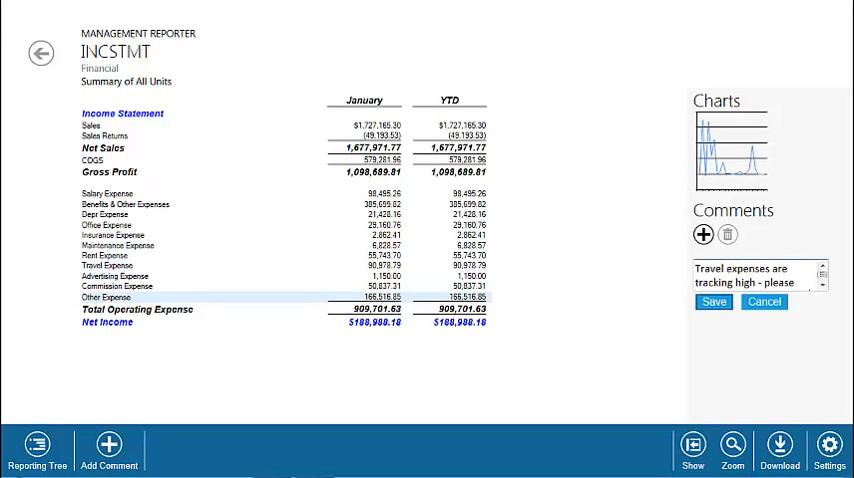
pyautogui.click(714, 302)
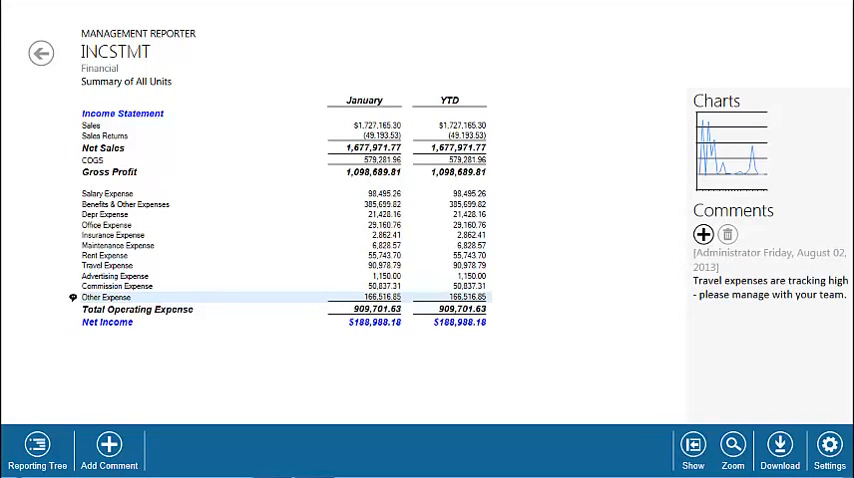